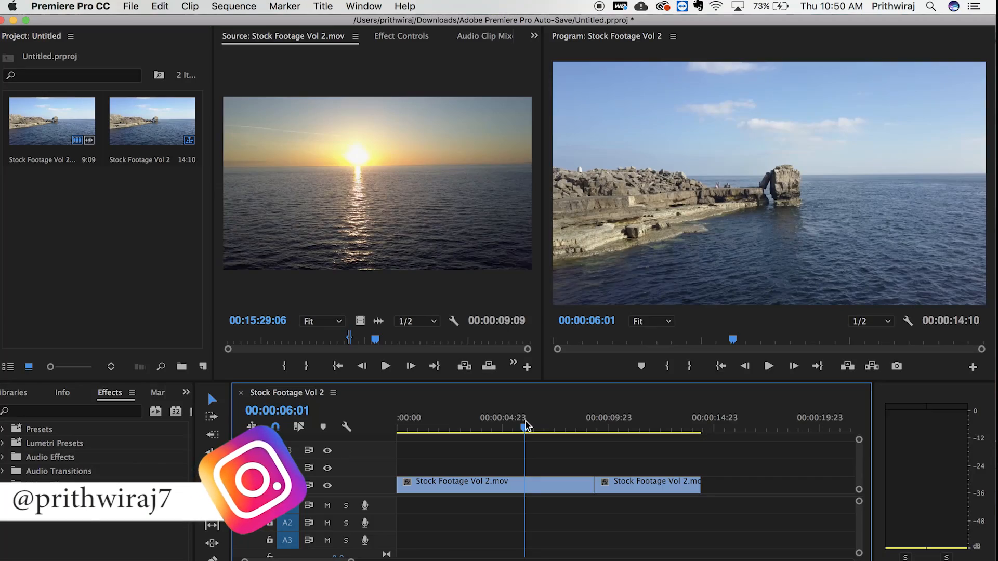
Place the overlapping portion of the second clip on V2 above the join
{"action": "left_click", "coordinate": [535, 426]}
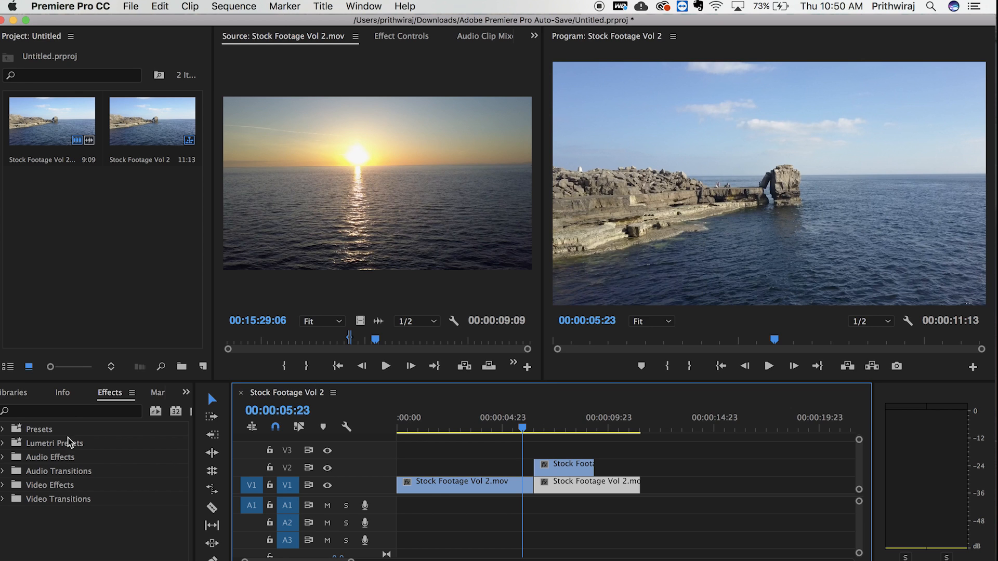
Import the 'Luma Fade // PR75K.prfpset' preset file from the Desktop into the Presets folder
{"action": "right_click", "coordinate": [38, 429]}
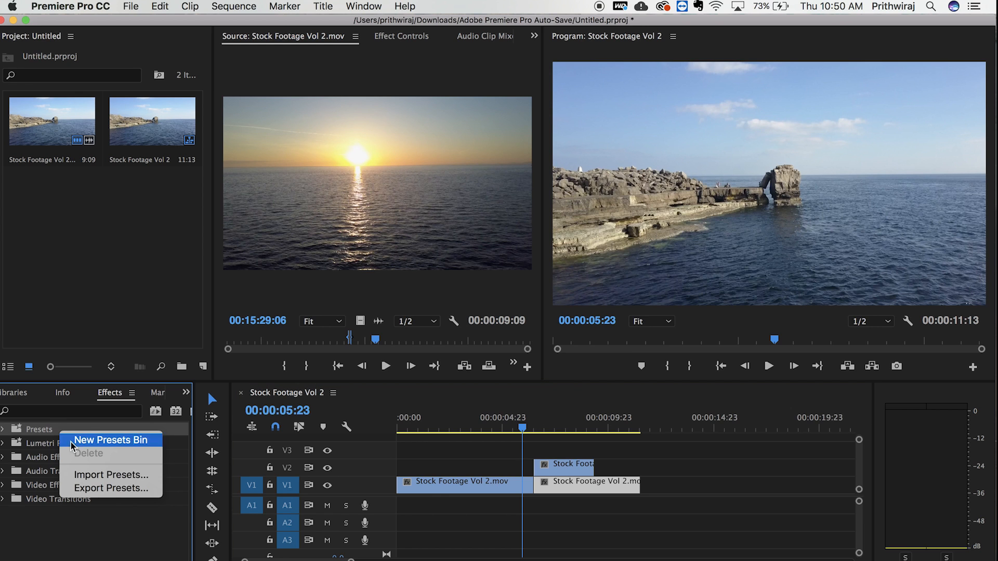
{"action": "left_click", "coordinate": [110, 474]}
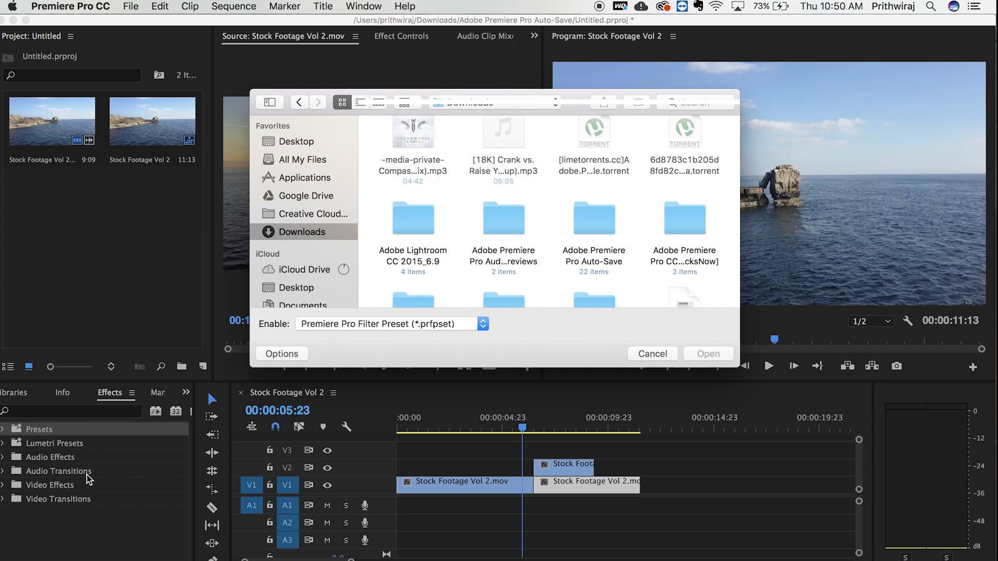
{"action": "left_click", "coordinate": [296, 142]}
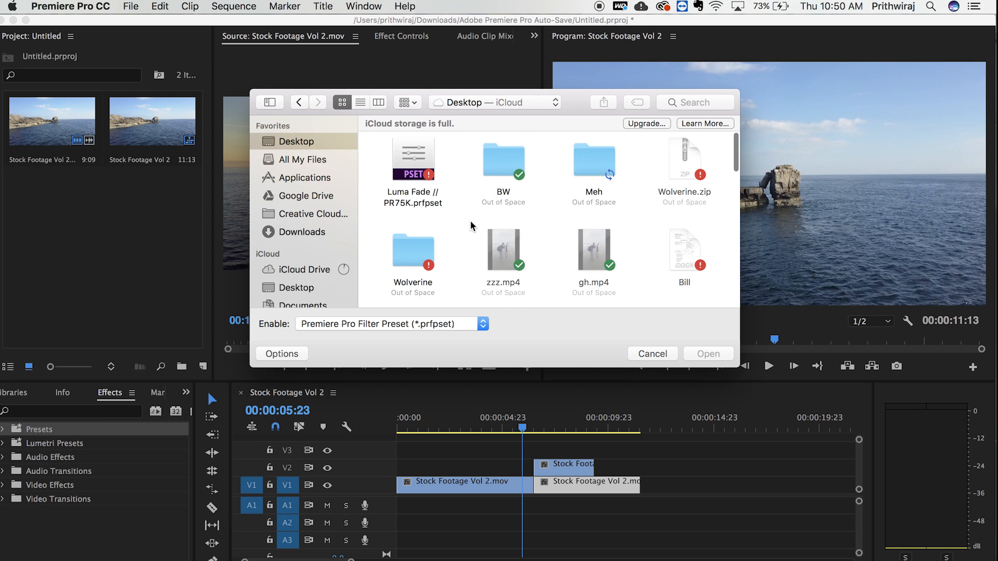
{"action": "left_click", "coordinate": [412, 159]}
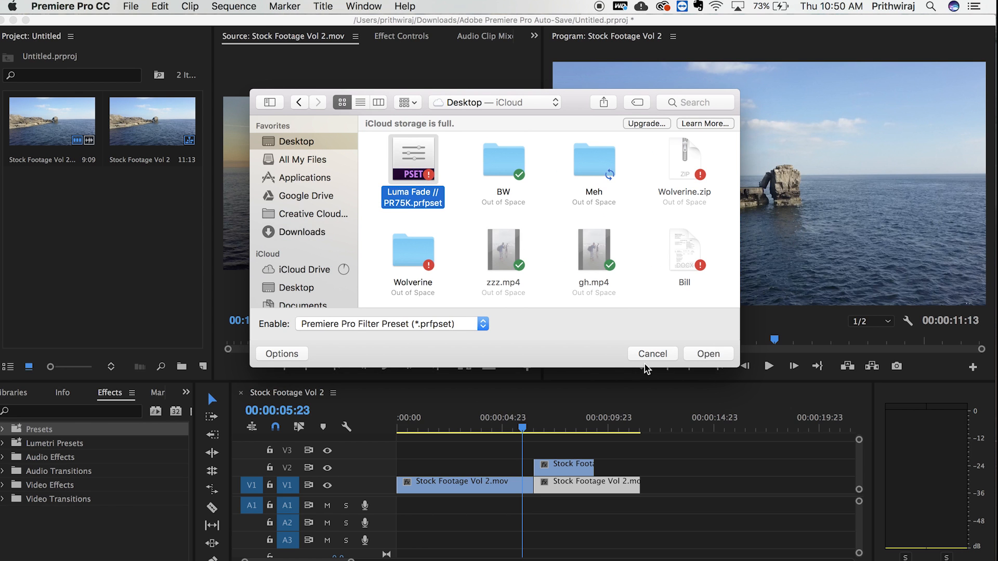
{"action": "left_click", "coordinate": [651, 354]}
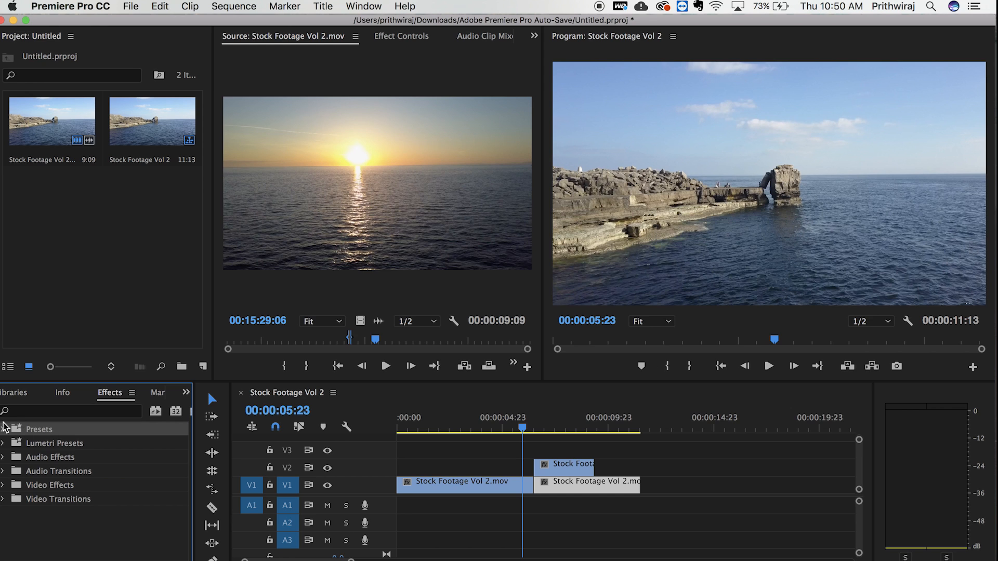
Expand PR75K Presets down to the Luma Fade Effect folder showing the D-L and L-D presets
{"action": "left_click", "coordinate": [4, 428]}
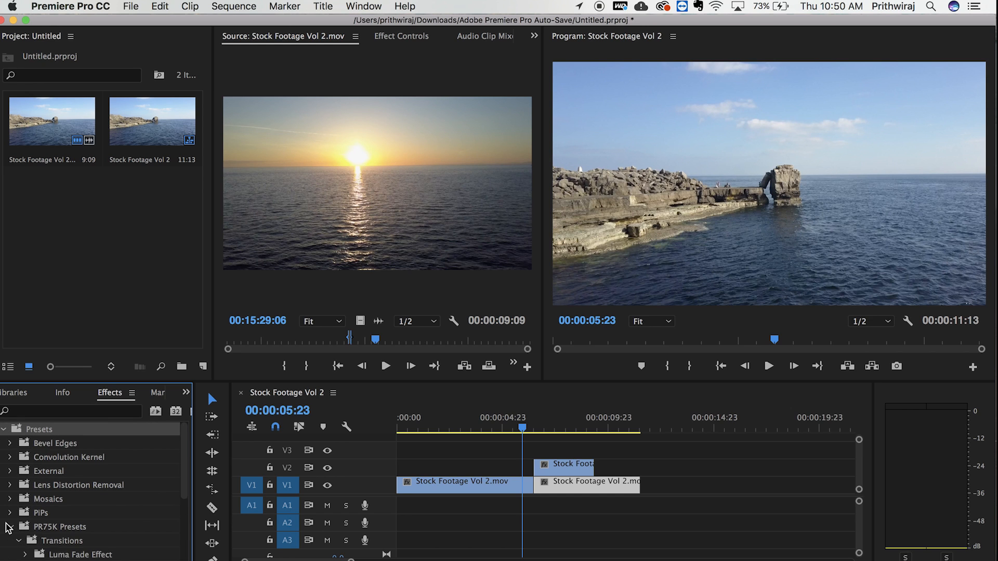
{"action": "left_click", "coordinate": [19, 457]}
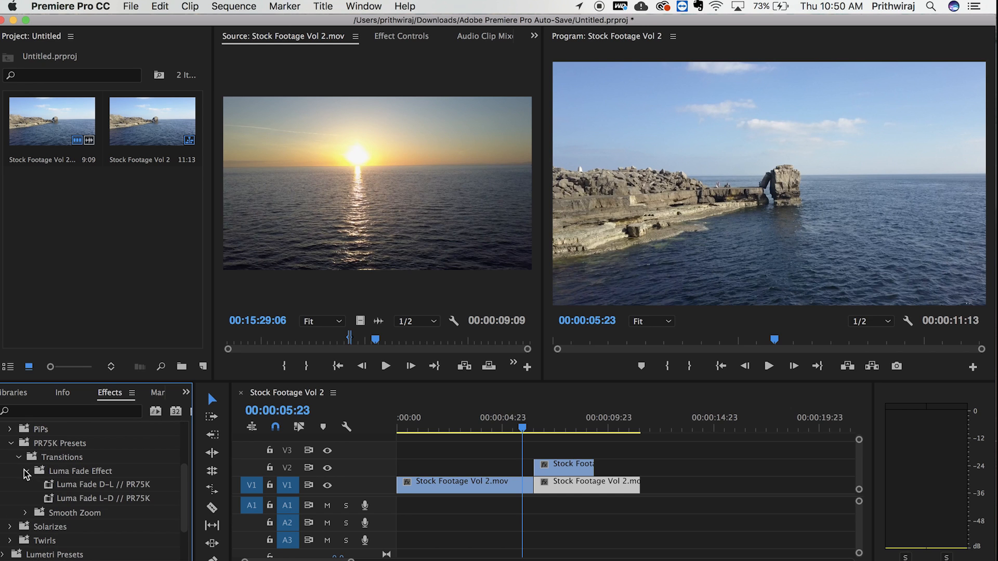
{"action": "mouse_move", "coordinate": [147, 498]}
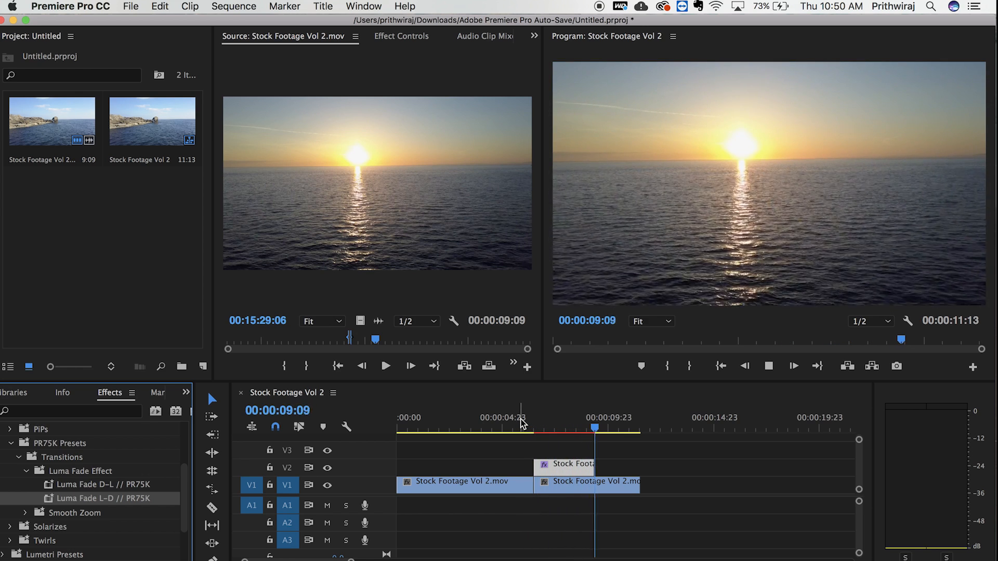
Preview the overlap with the playhead and apply Luma Fade D-L // PR75K to the V2 clip
{"action": "left_click", "coordinate": [520, 418]}
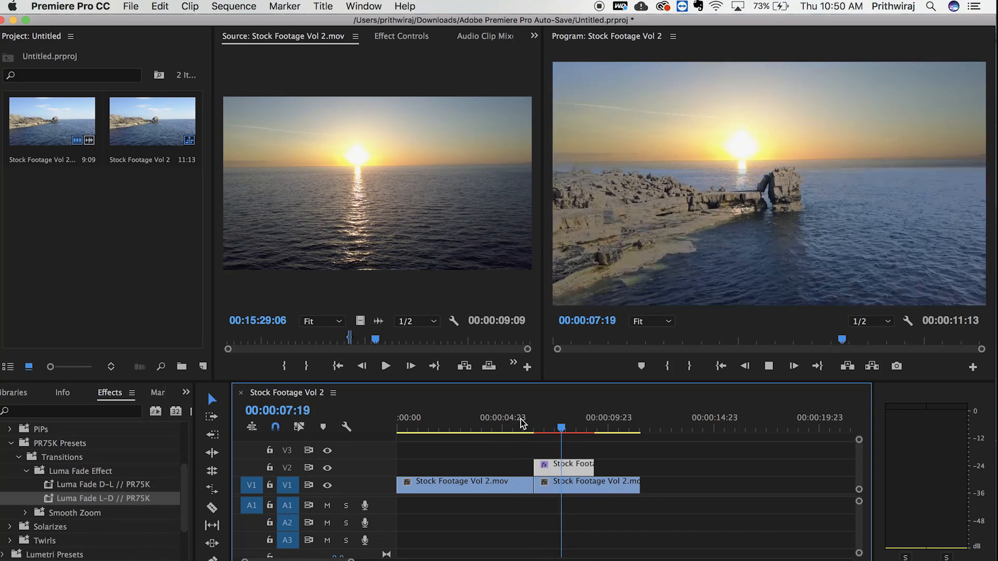
{"action": "left_click", "coordinate": [579, 427]}
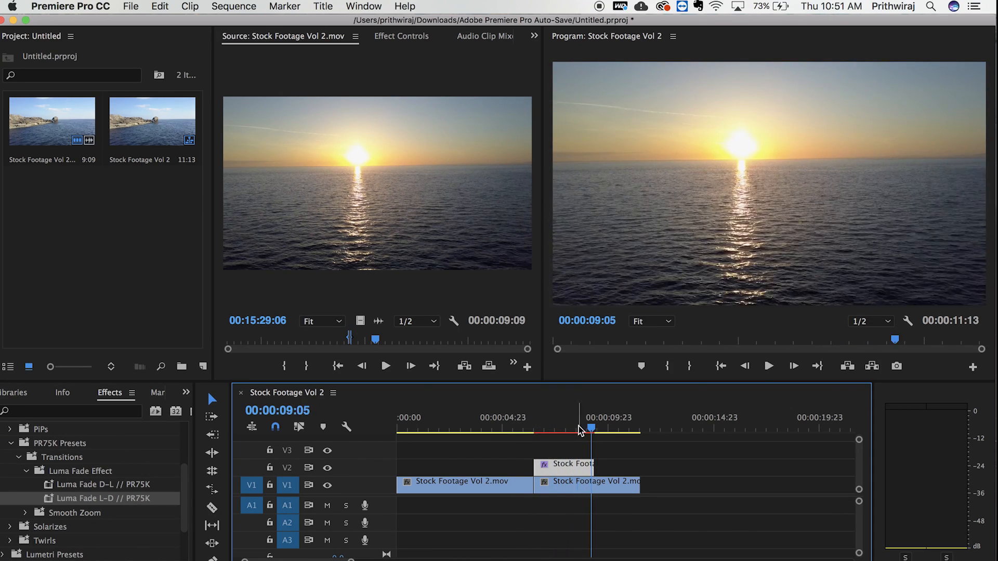
{"action": "left_click", "coordinate": [522, 430]}
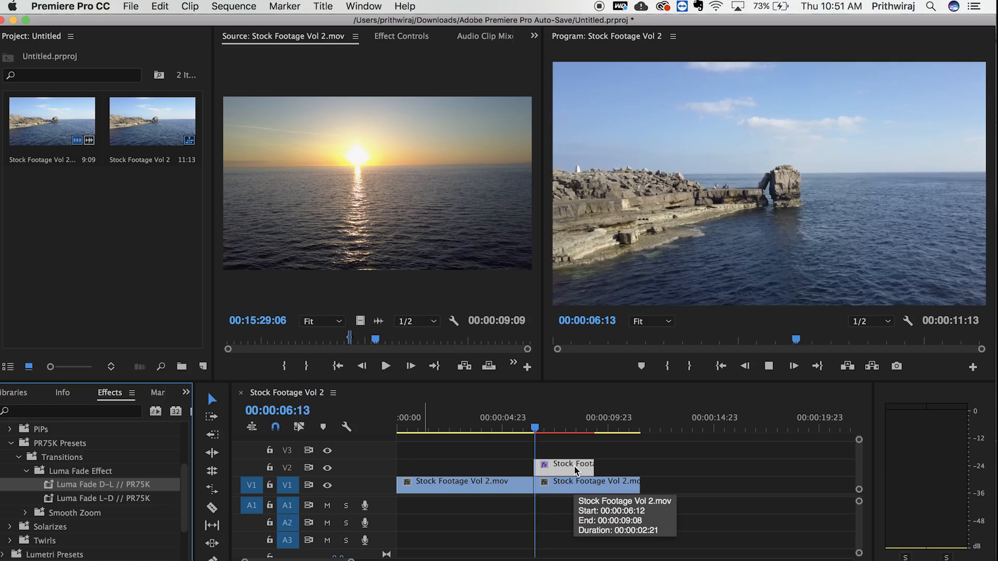
{"action": "left_click", "coordinate": [576, 427]}
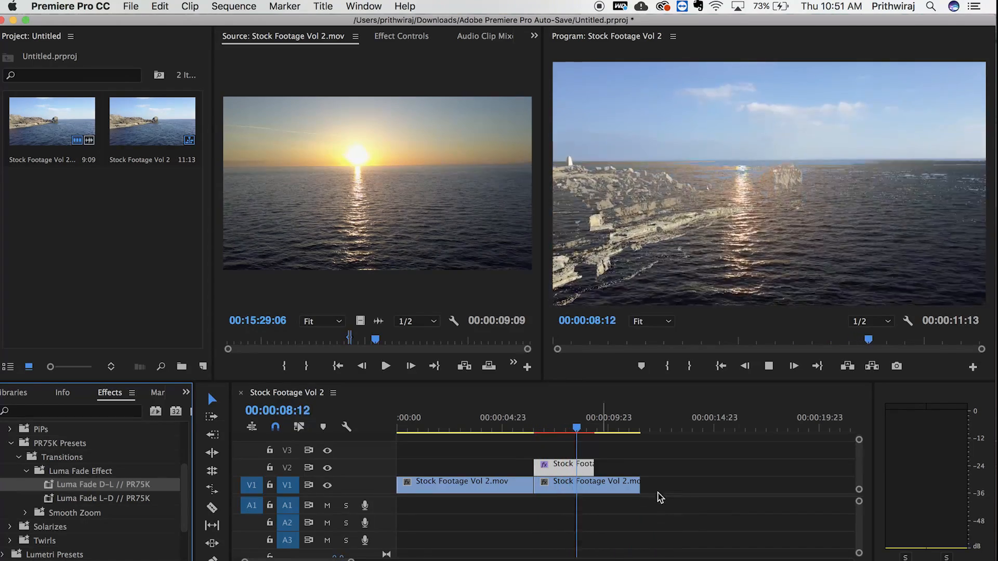
{"action": "left_click", "coordinate": [621, 428]}
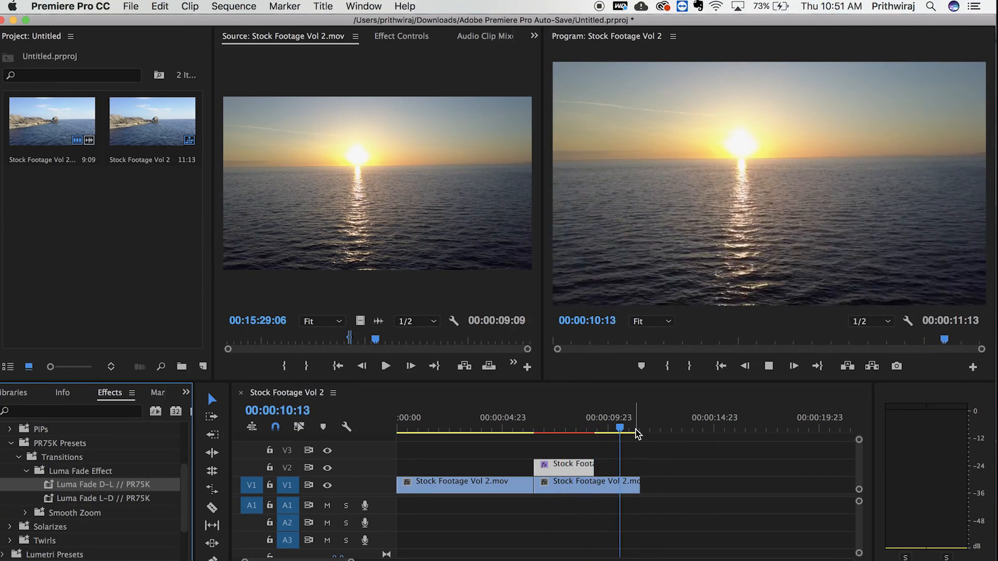
{"action": "left_click", "coordinate": [544, 426]}
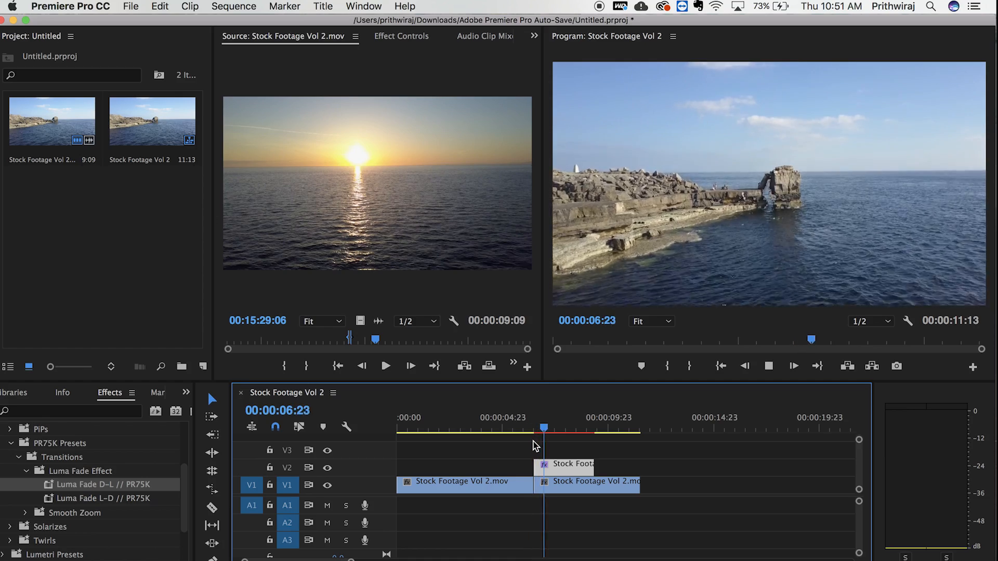